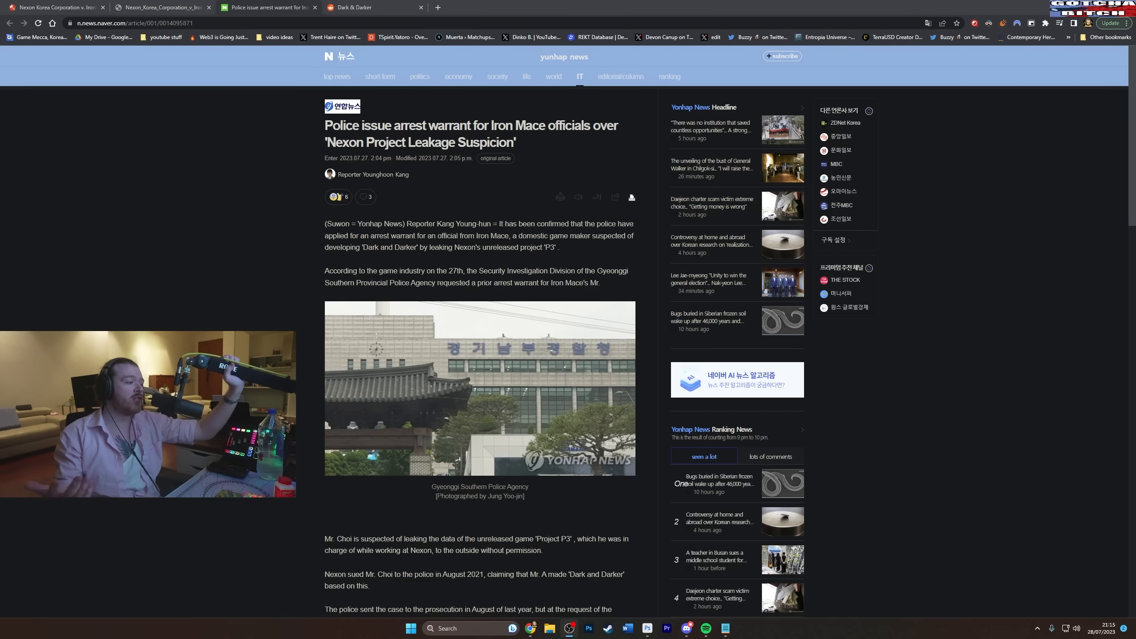
mouse_move(475, 189)
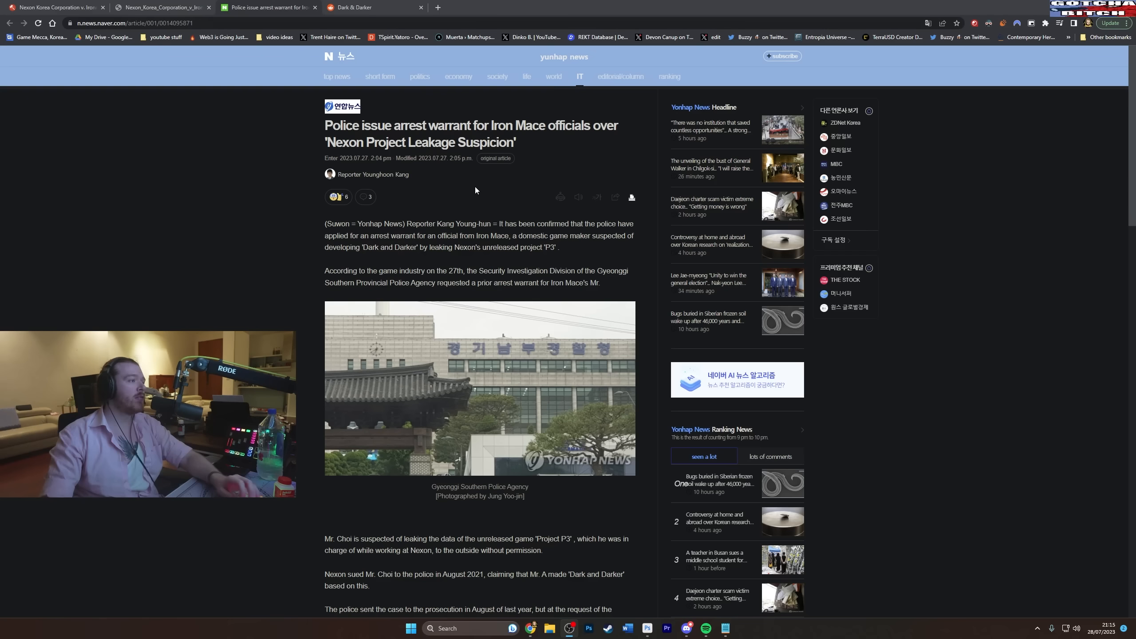
mouse_move(424, 227)
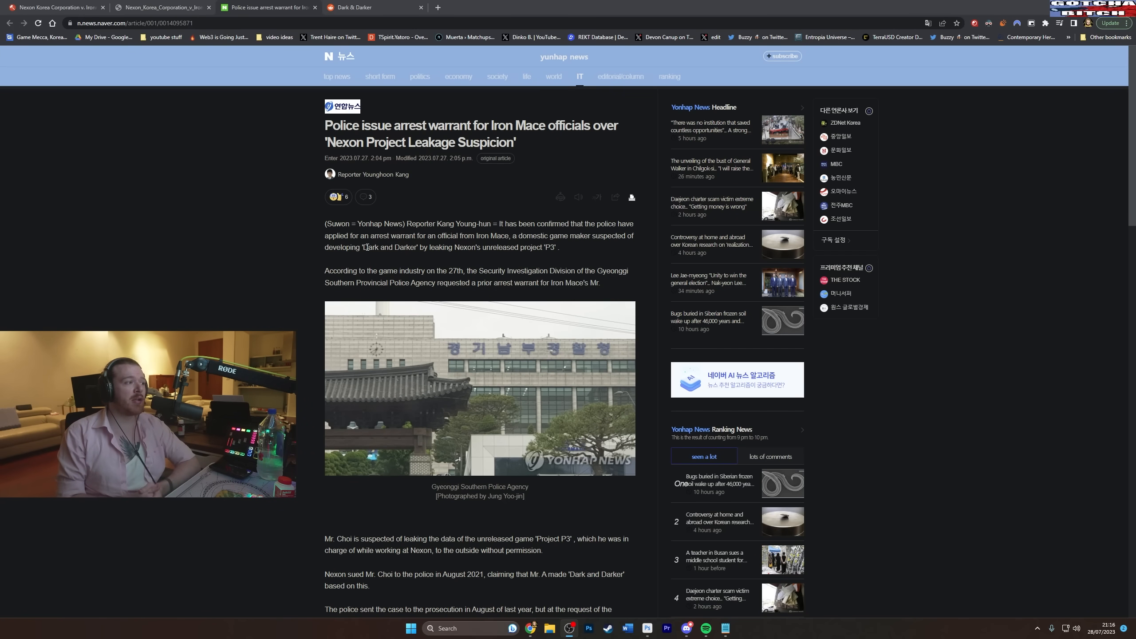
mouse_move(277, 258)
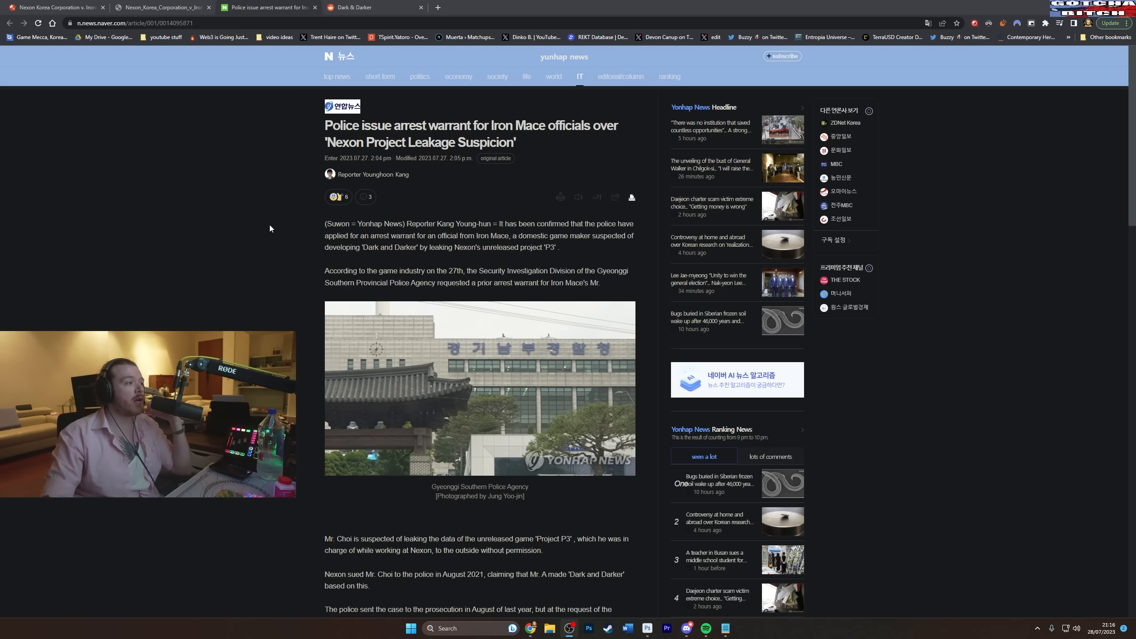
mouse_move(267, 258)
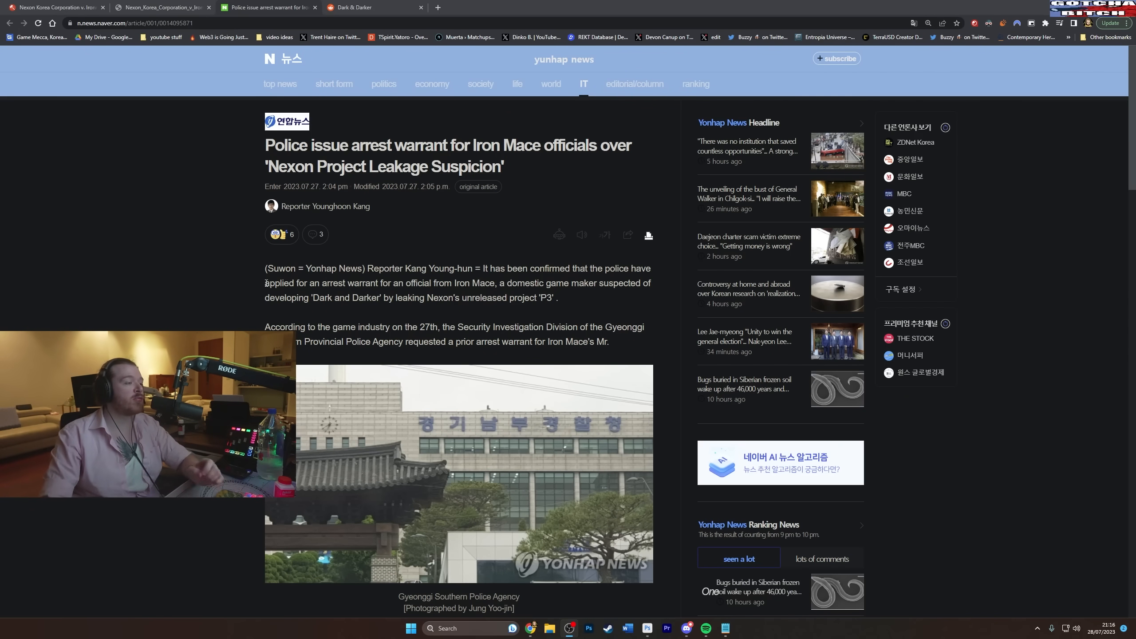
- Scroll the arrest-warrant article down to its closing paragraphs, byline and reporter email
scroll(down, 3)
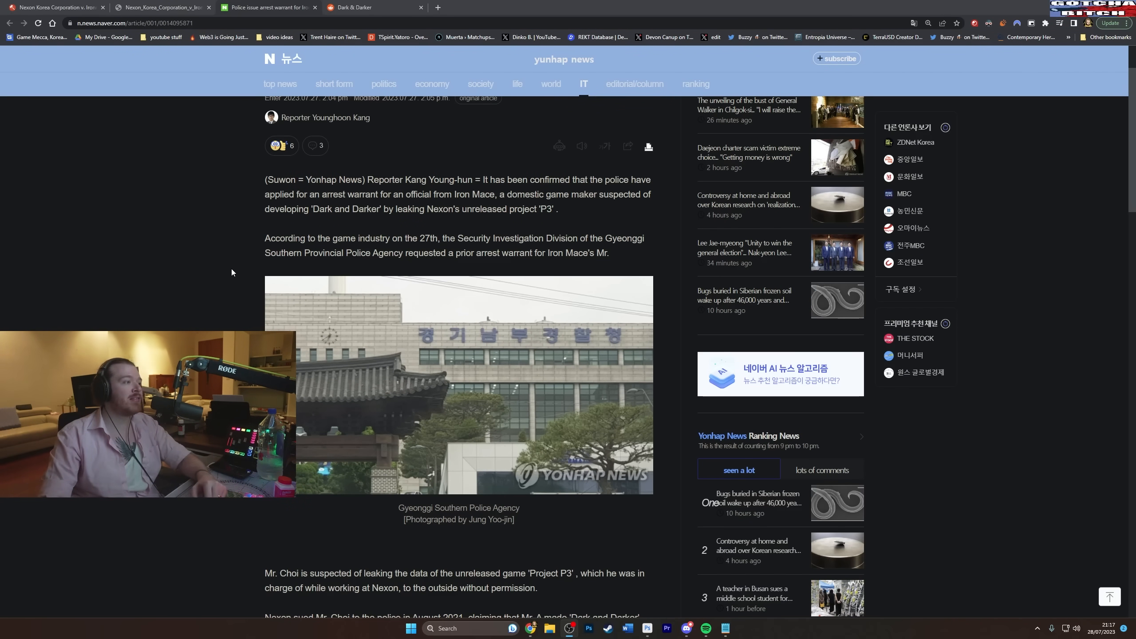
mouse_move(201, 261)
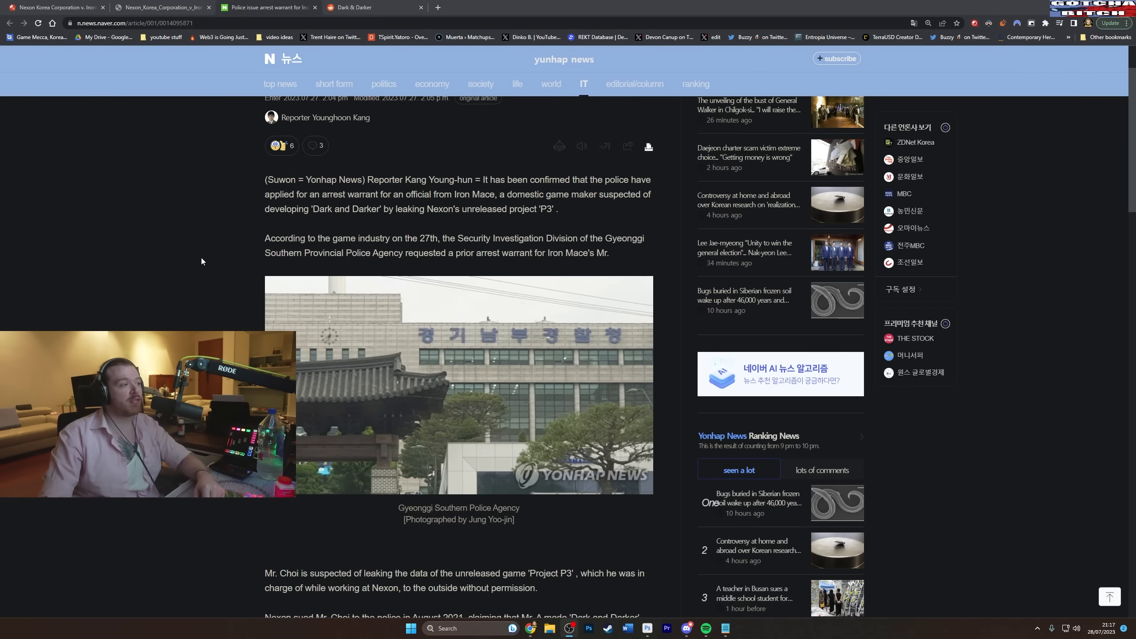
scroll(down, 3)
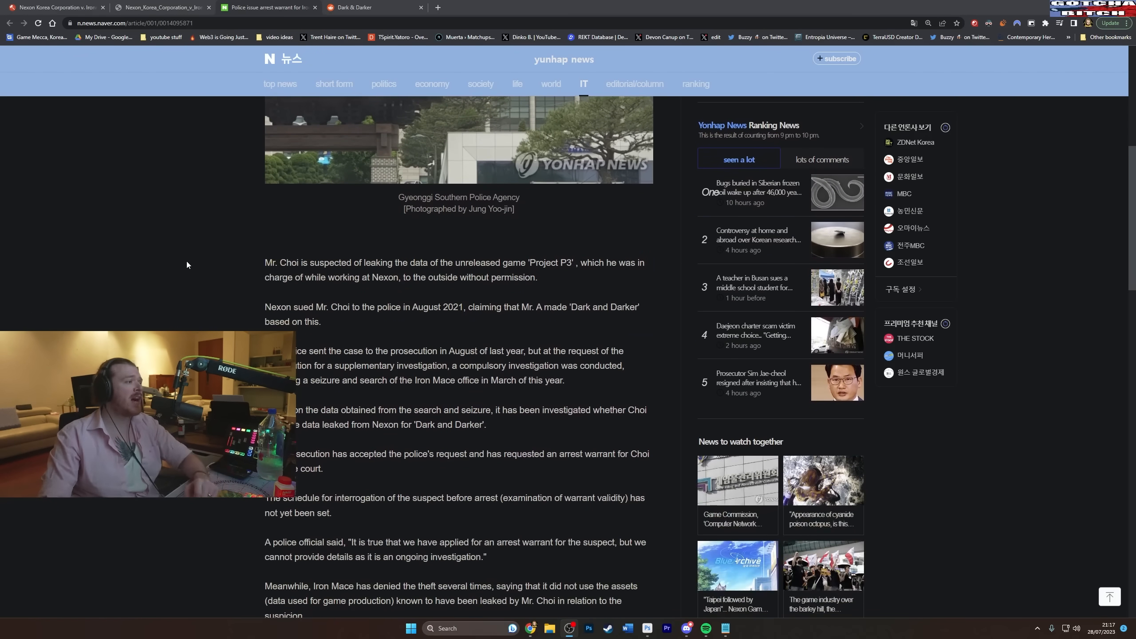
mouse_move(215, 268)
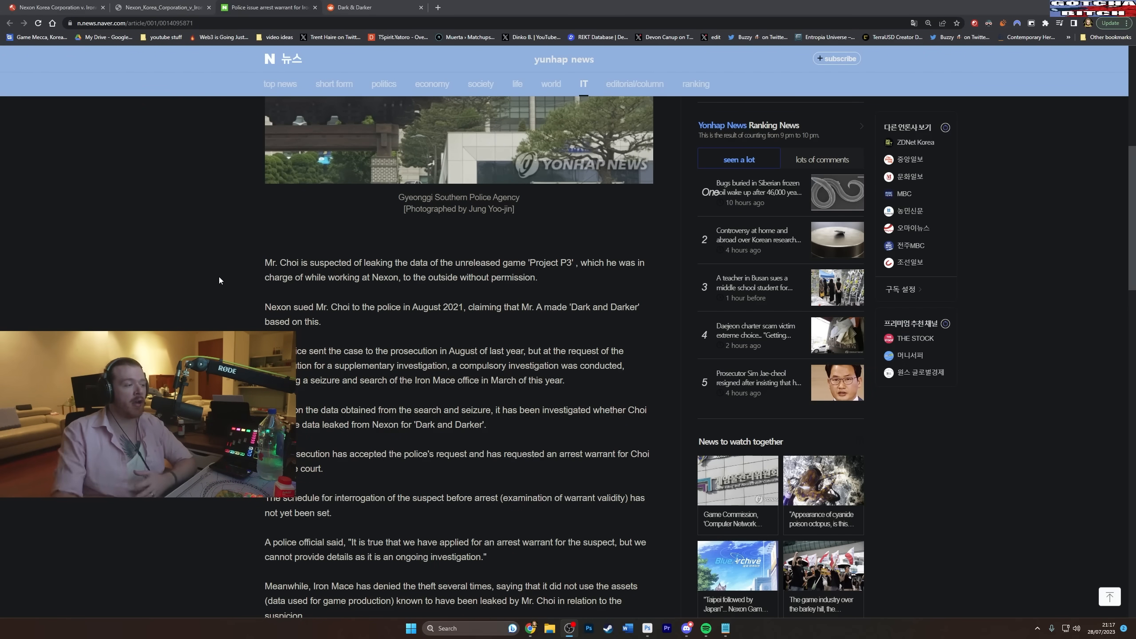
scroll(down, 3)
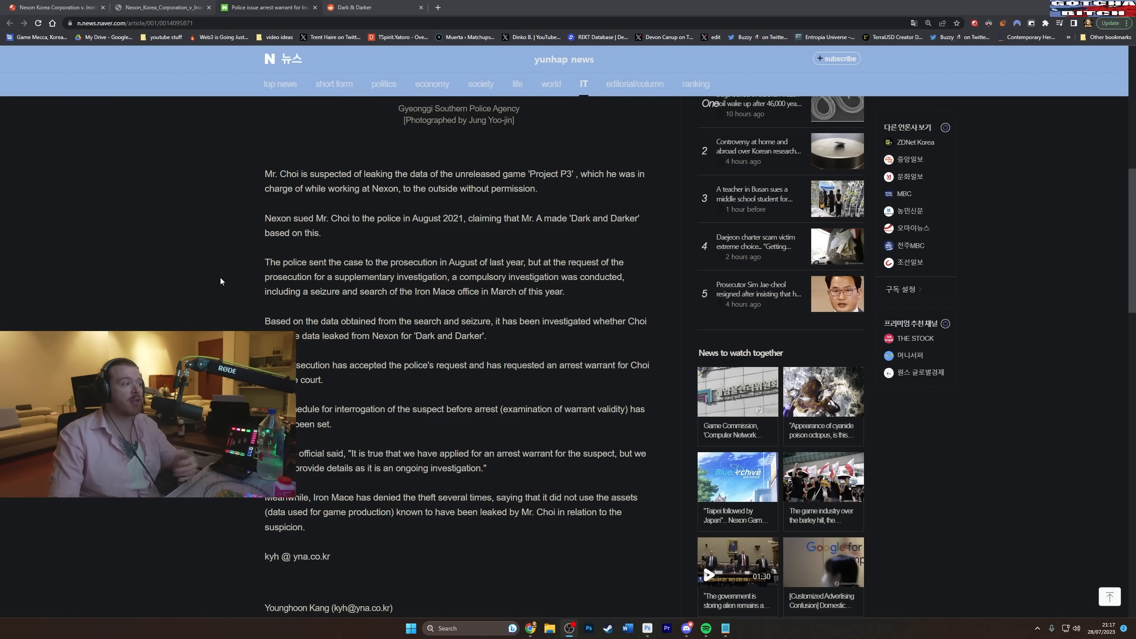
click(162, 7)
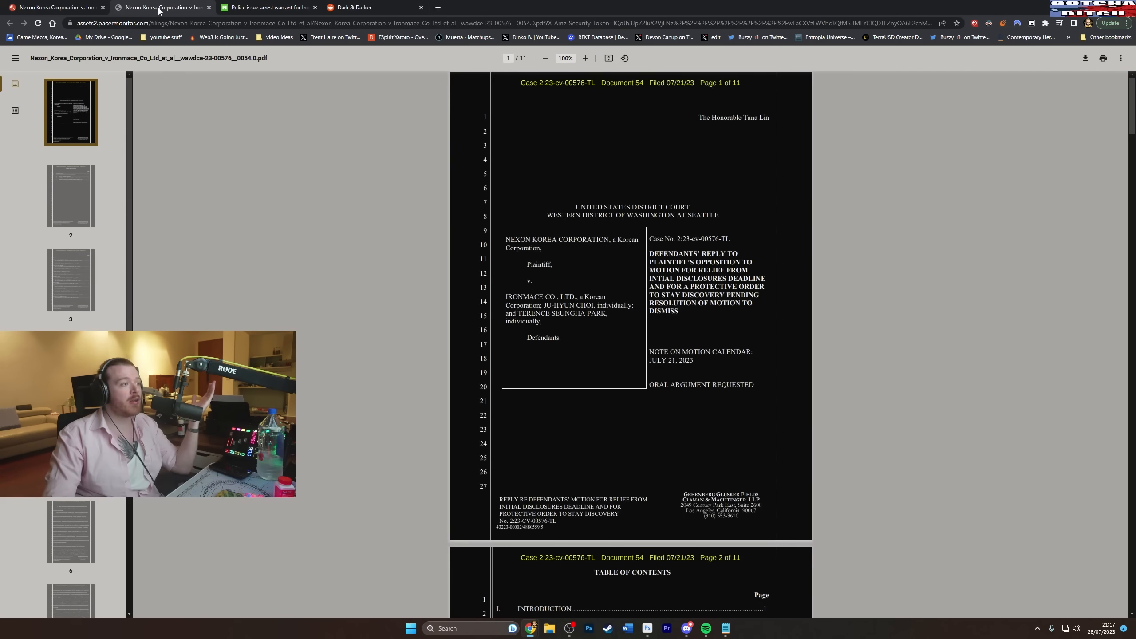
click(163, 7)
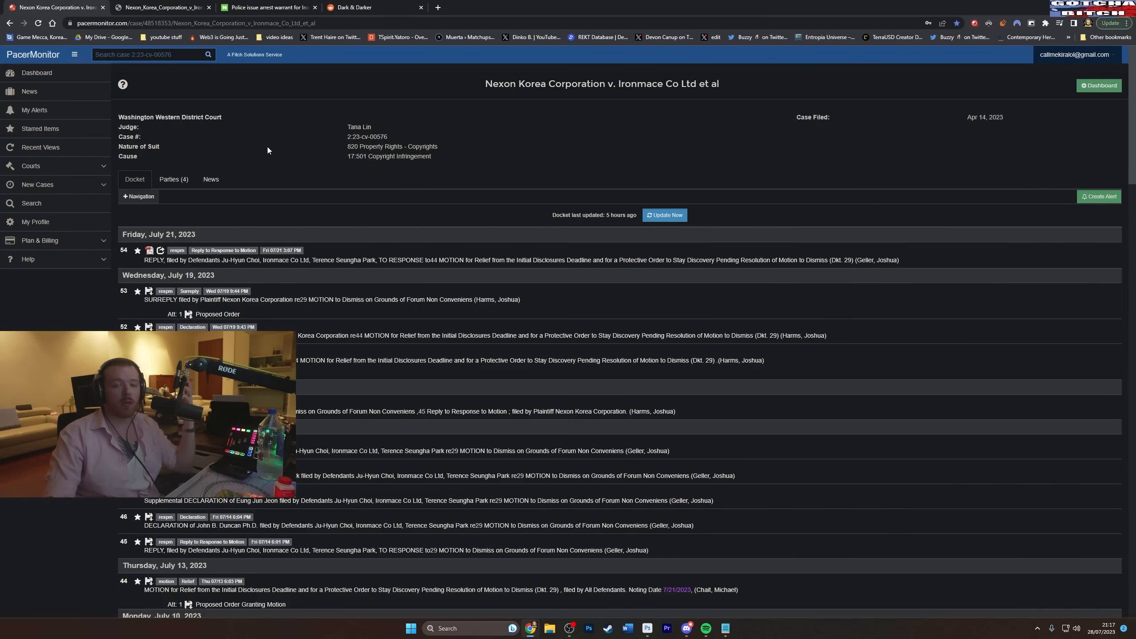
mouse_move(243, 53)
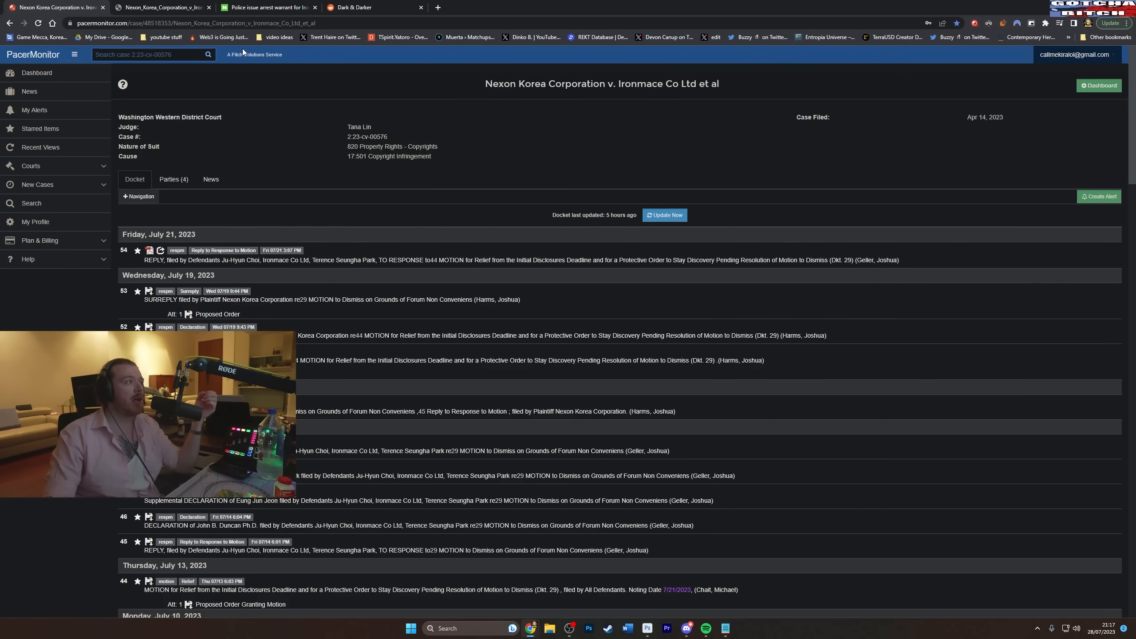
mouse_move(268, 7)
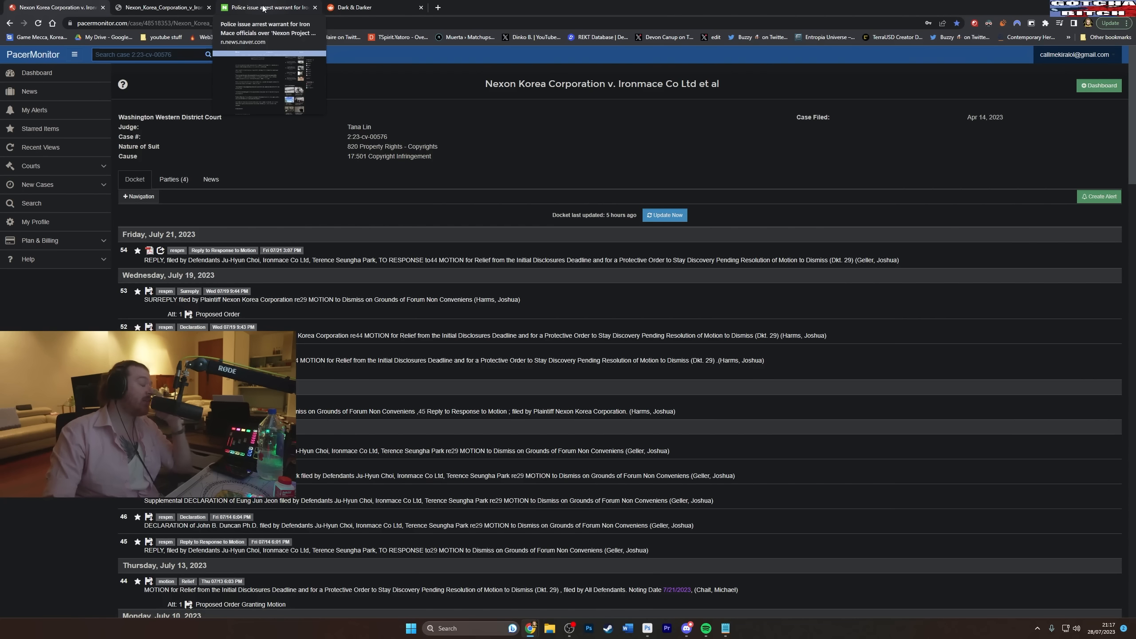
click(268, 7)
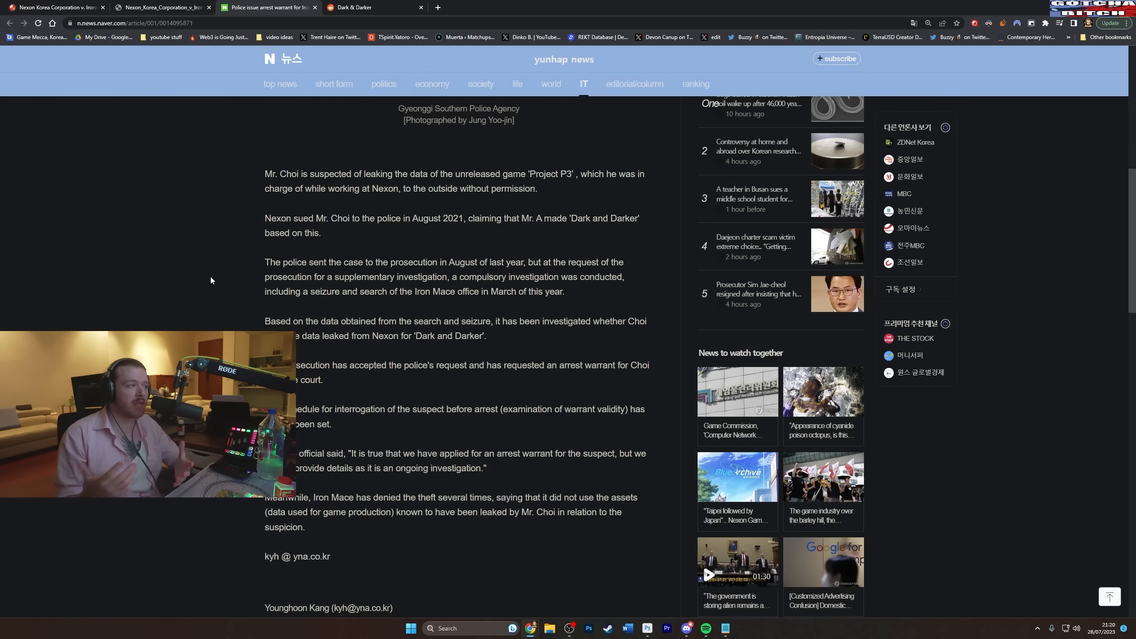
mouse_move(204, 285)
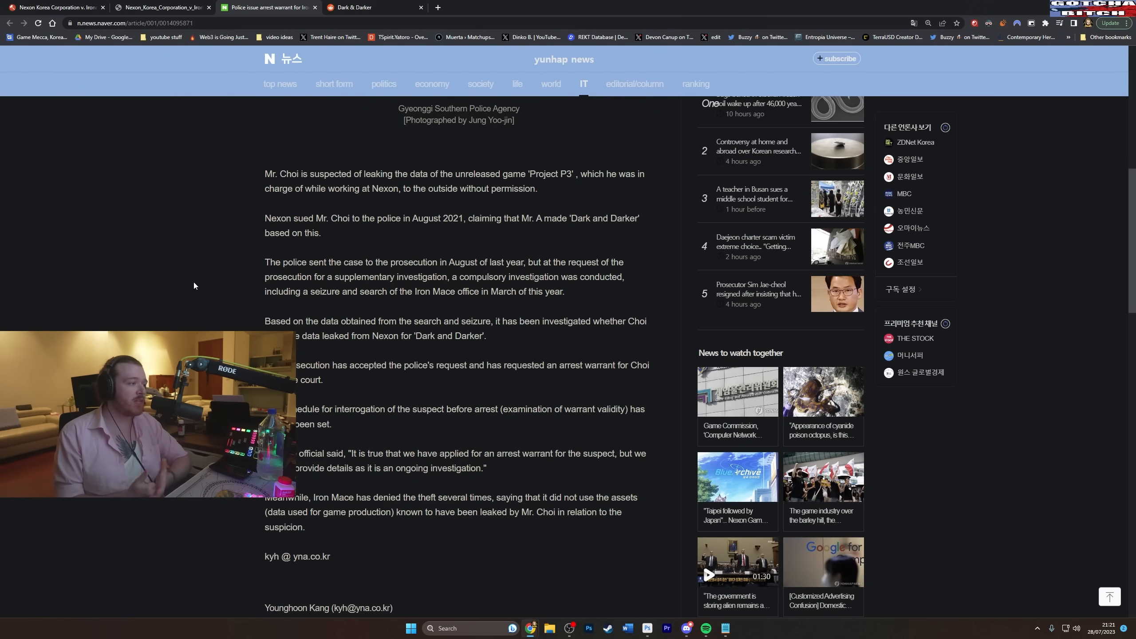
mouse_move(174, 304)
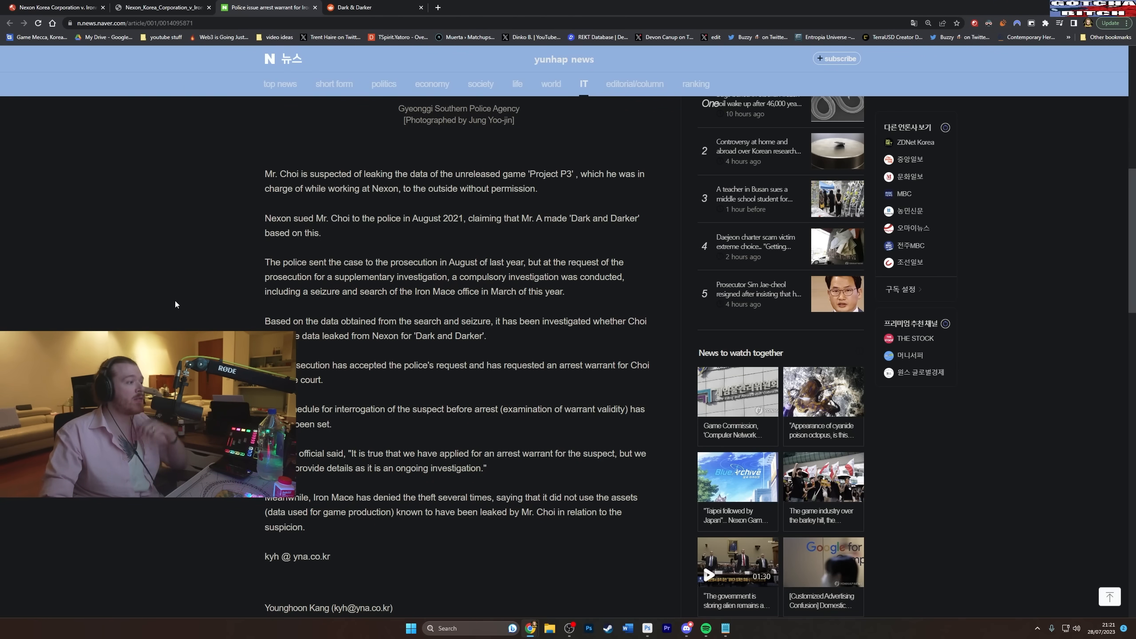
mouse_move(427, 394)
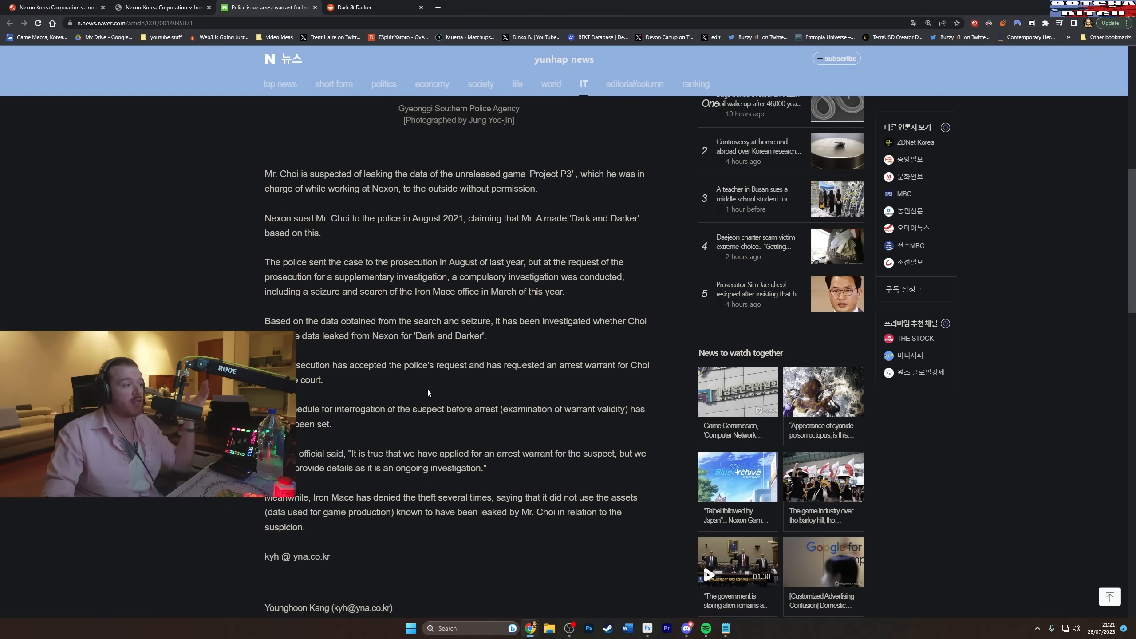
- Finish the Yonhap article and switch to the PacerMonitor Nexon v. Ironmace docket tab
scroll(down, 3)
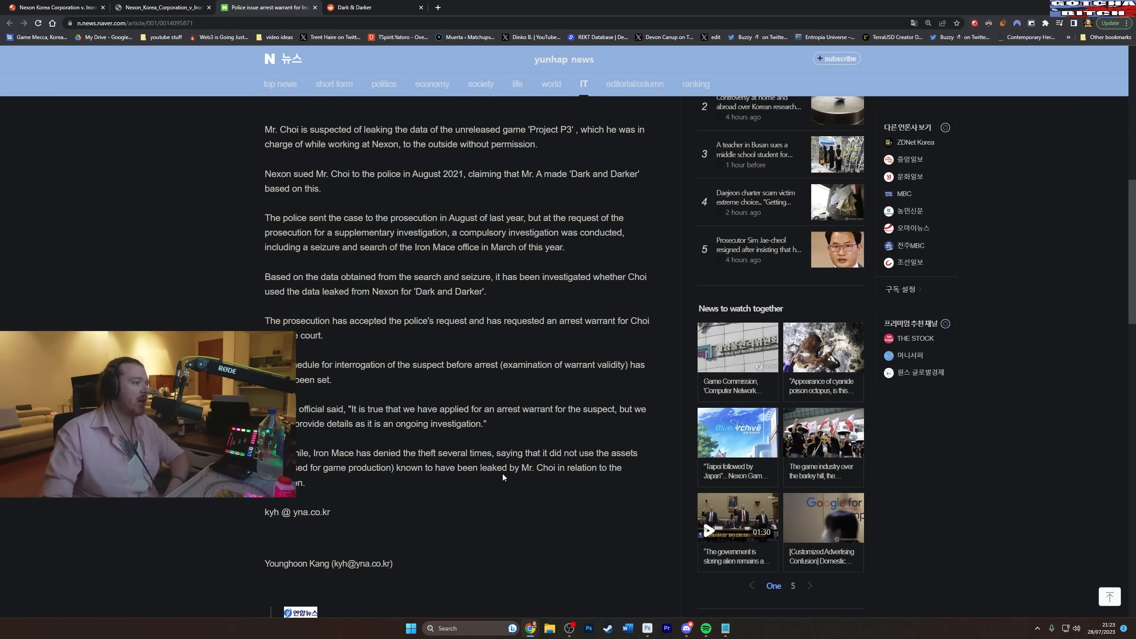
mouse_move(440, 434)
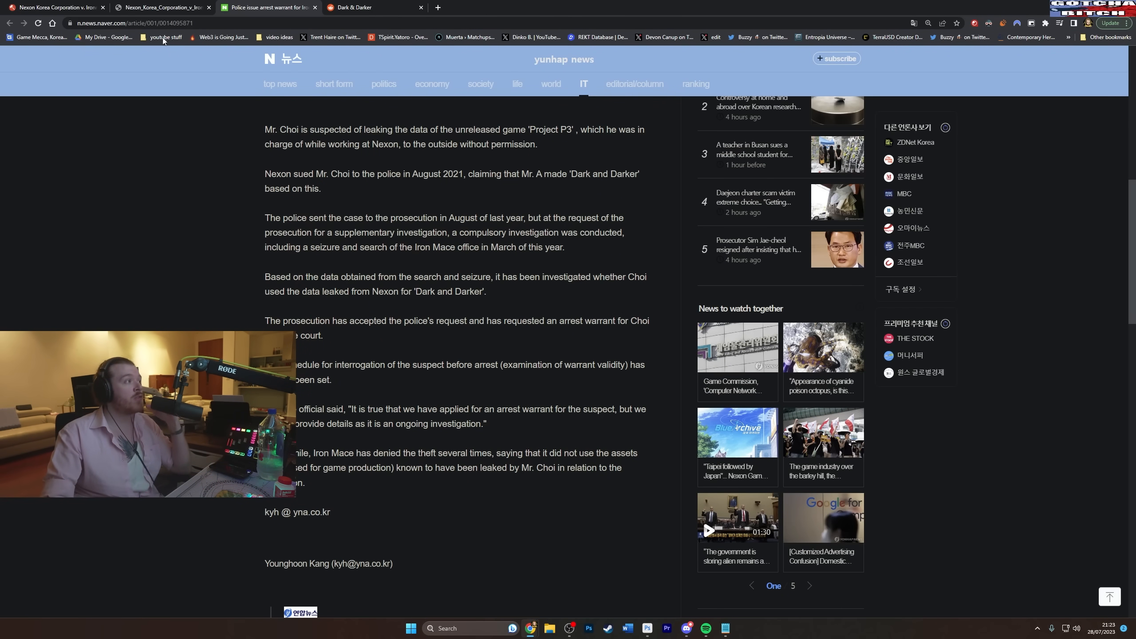
click(54, 7)
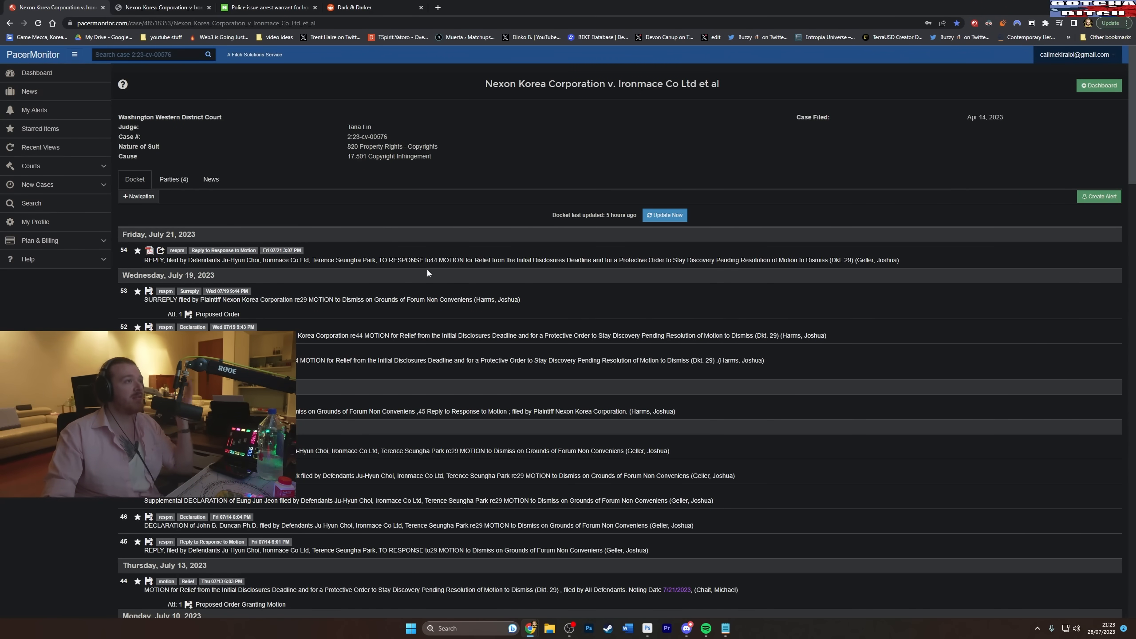
mouse_move(413, 289)
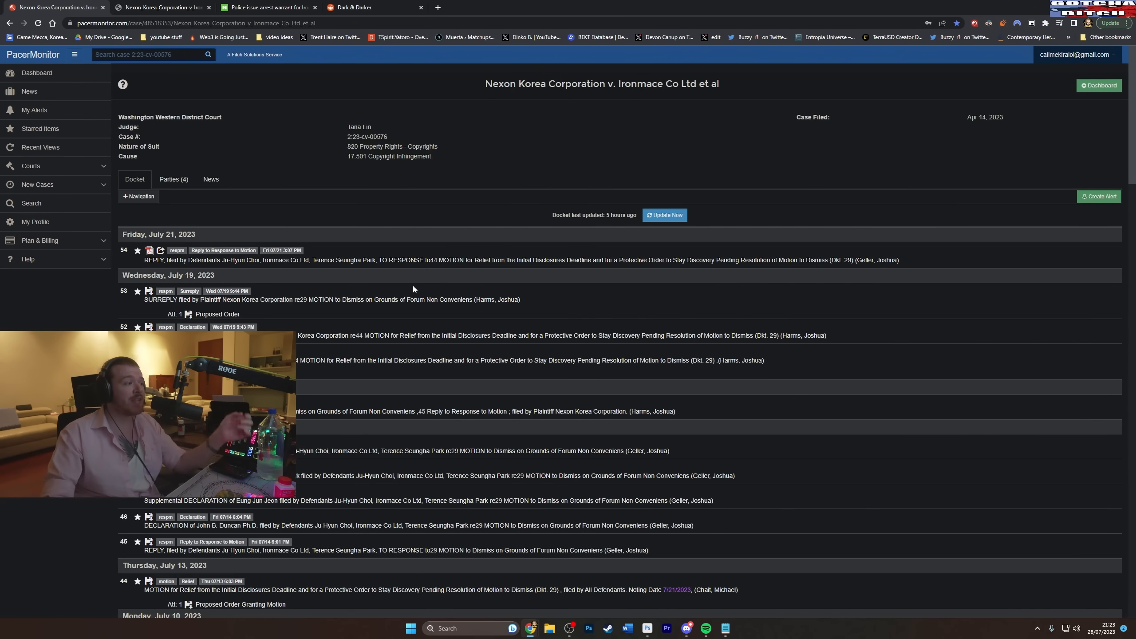
- Review the docket entries and open entry 54, the July 21 defendants' reply, as PDF
scroll(down, 3)
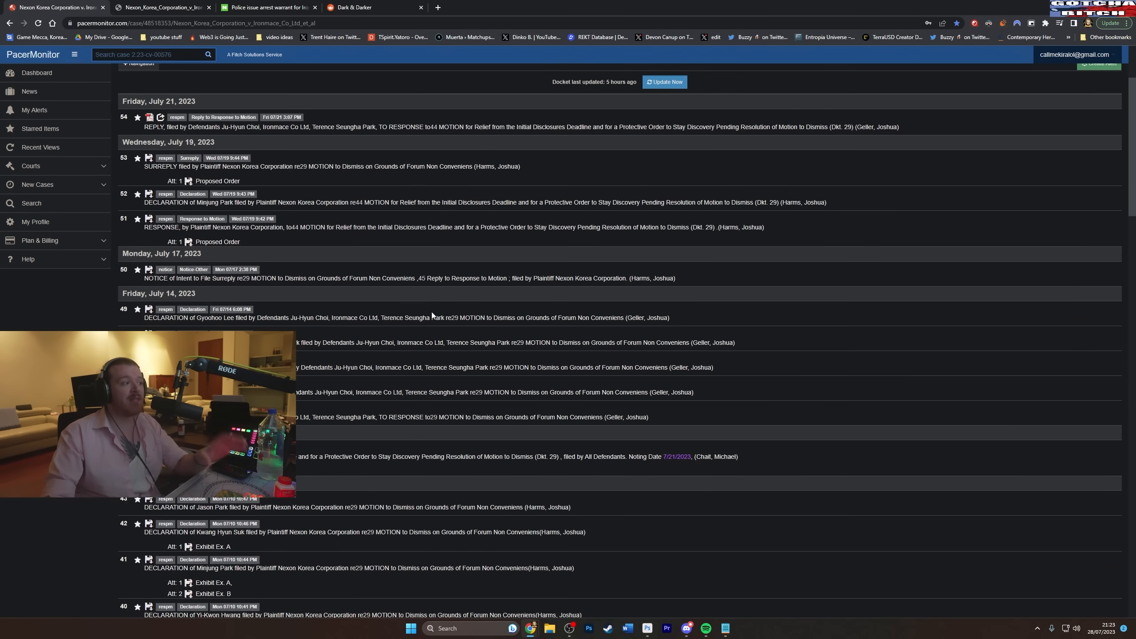
scroll(down, 3)
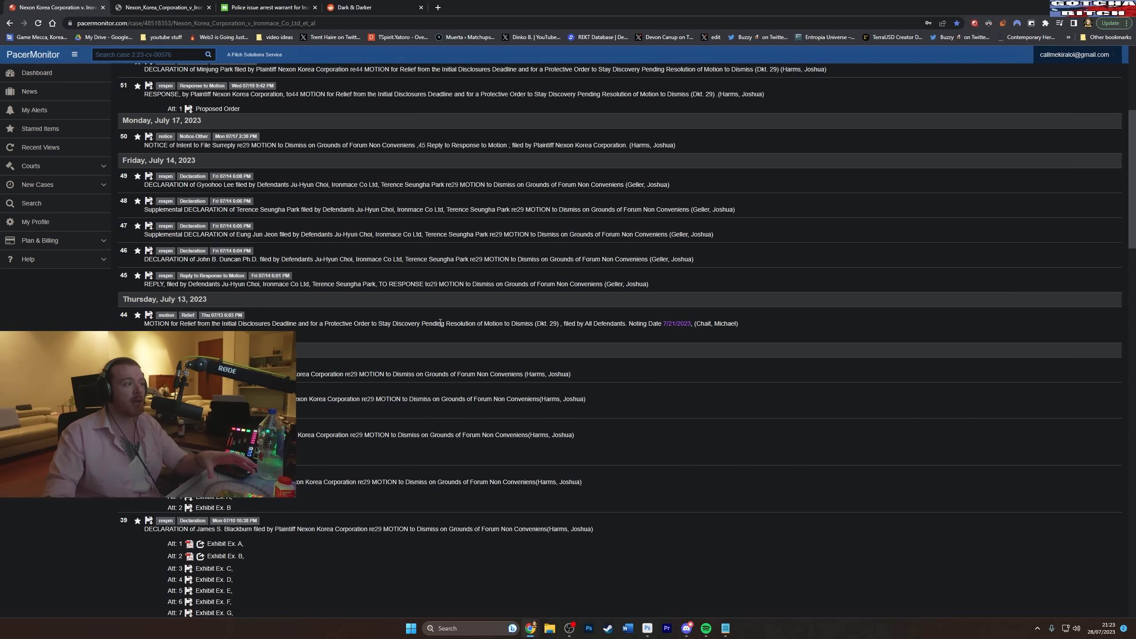
mouse_move(415, 314)
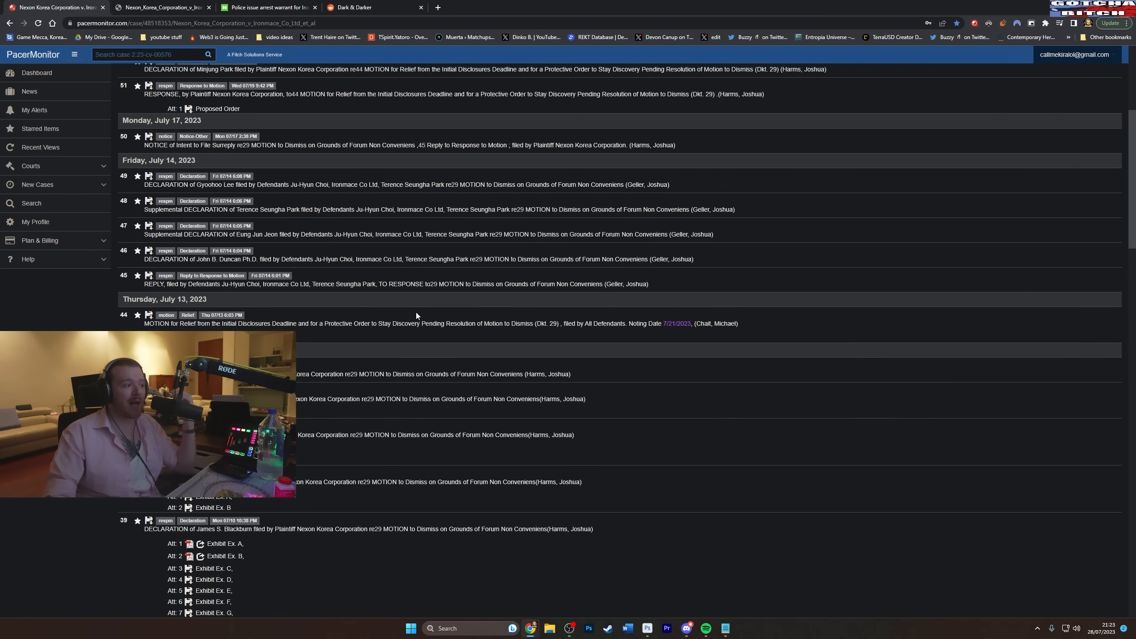
scroll(down, 3)
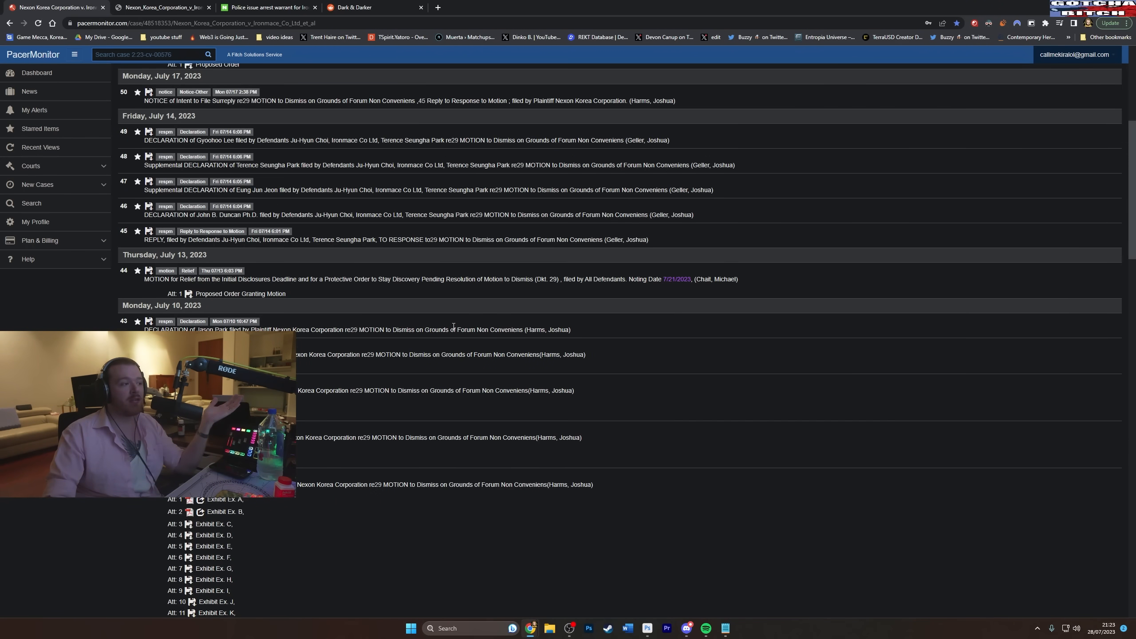
mouse_move(453, 325)
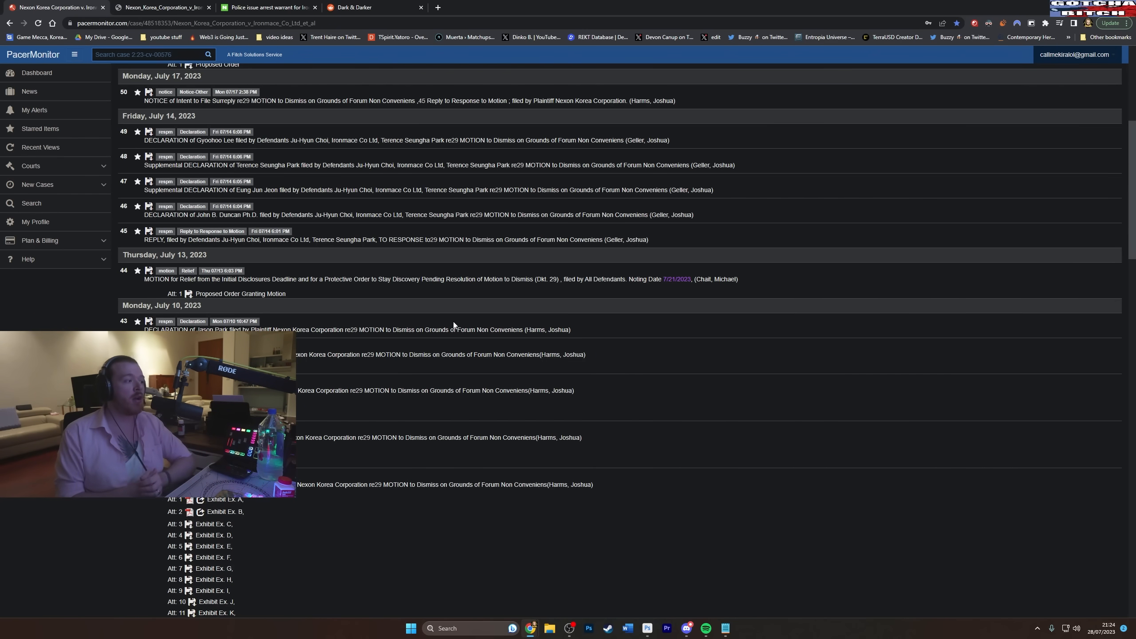
scroll(up, 3)
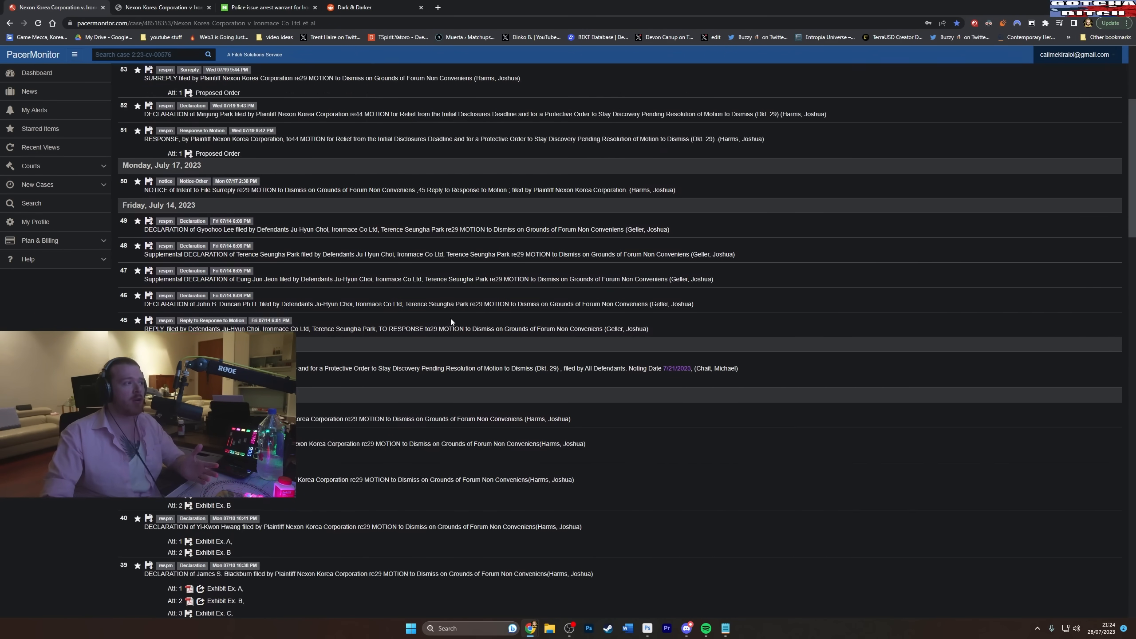
scroll(up, 3)
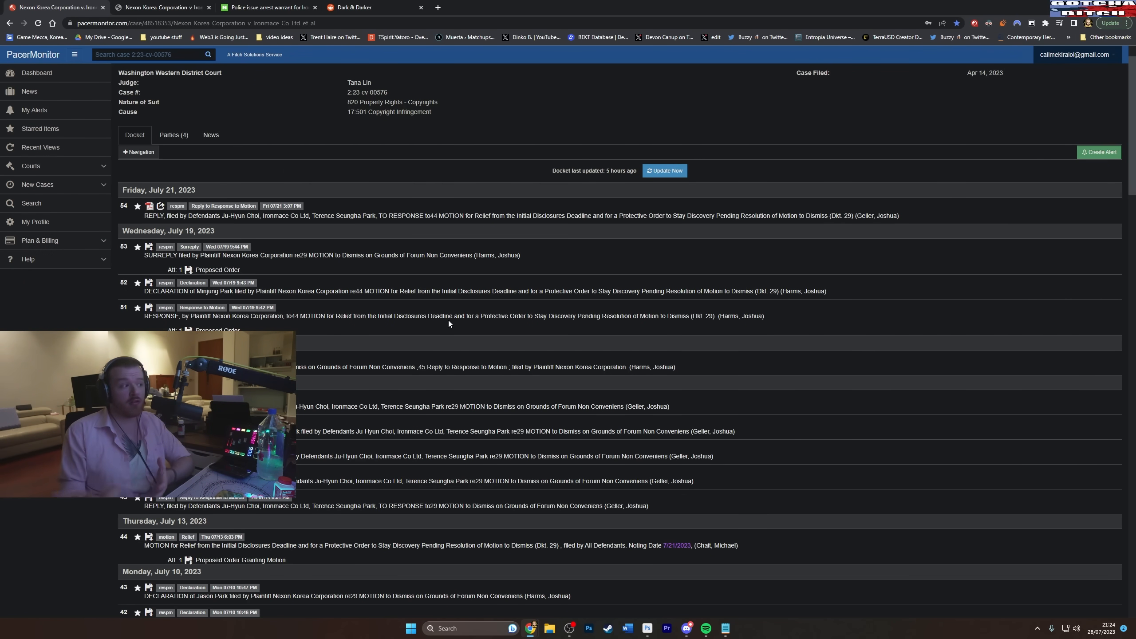
mouse_move(204, 122)
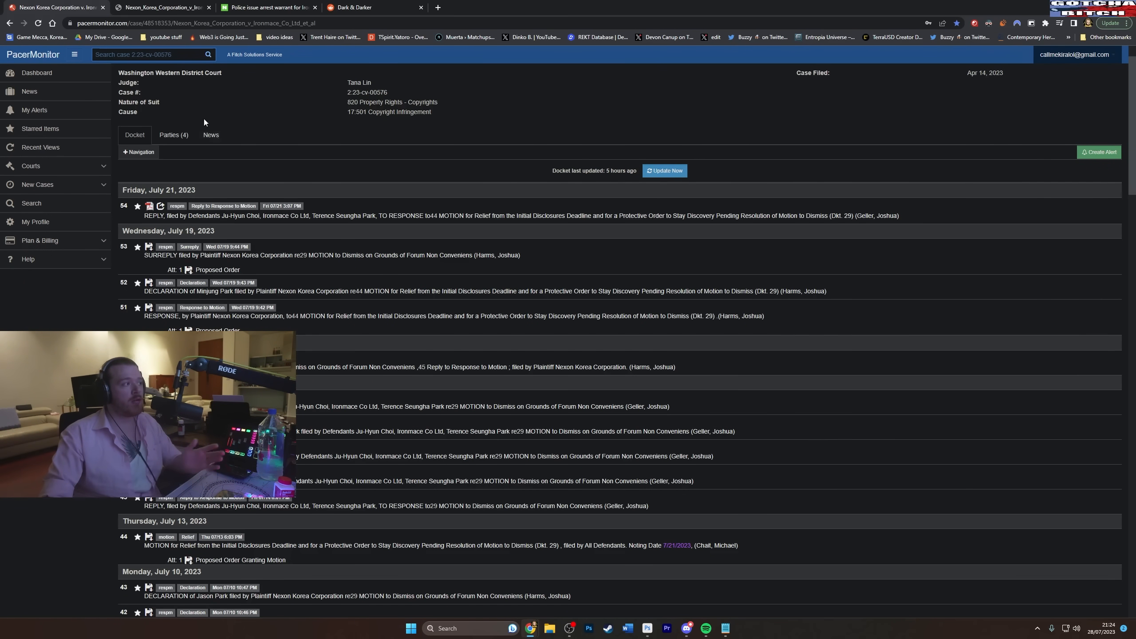
click(149, 206)
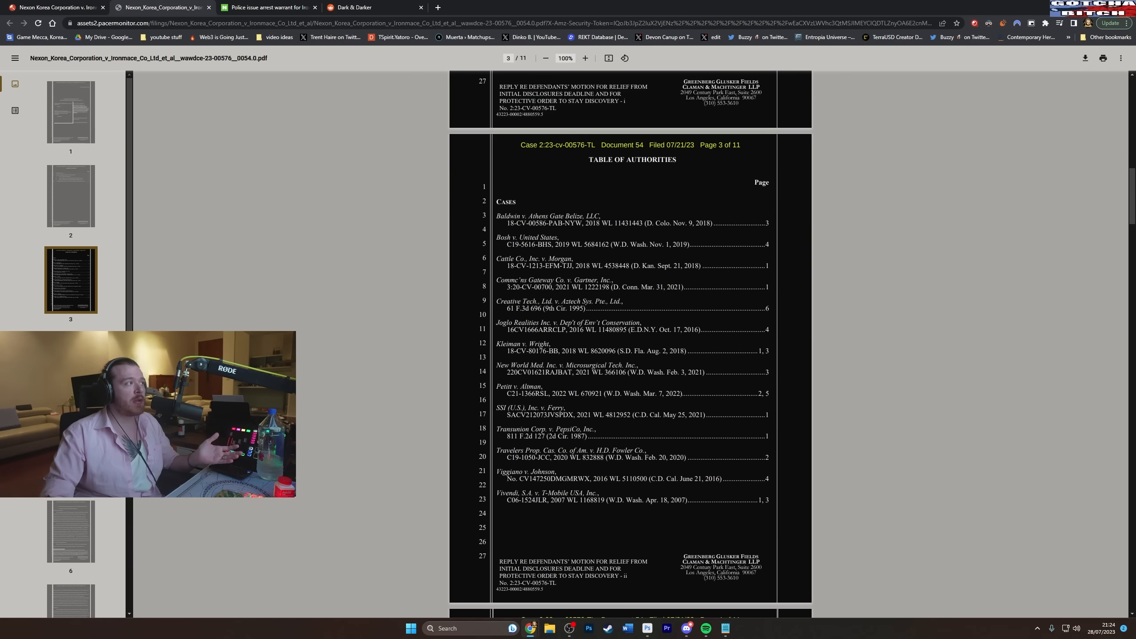
click(160, 8)
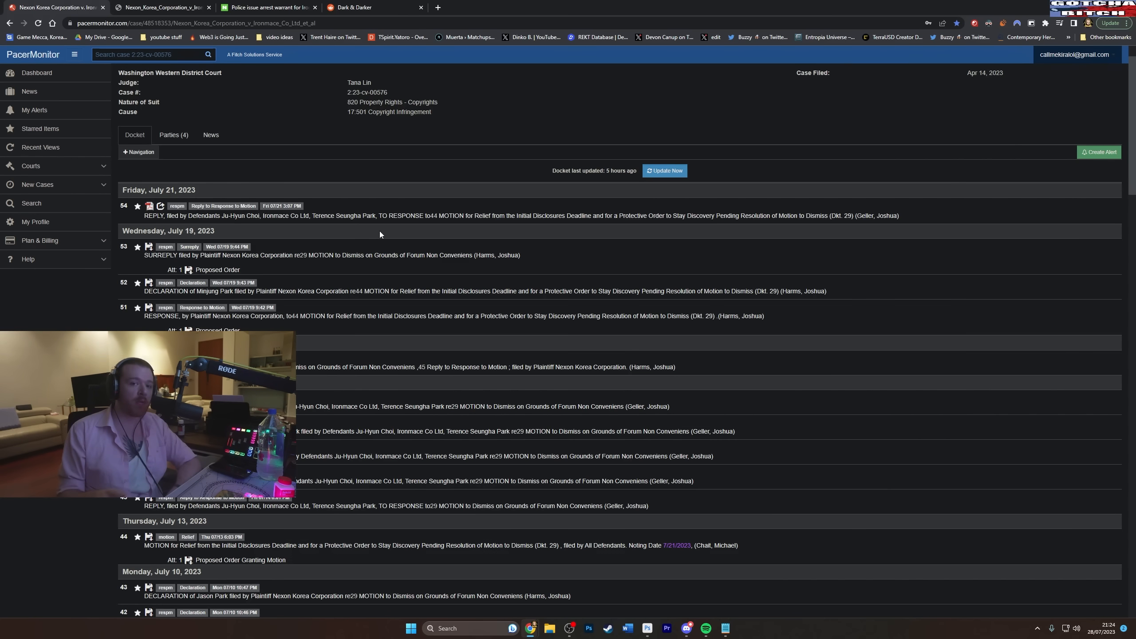
mouse_move(396, 278)
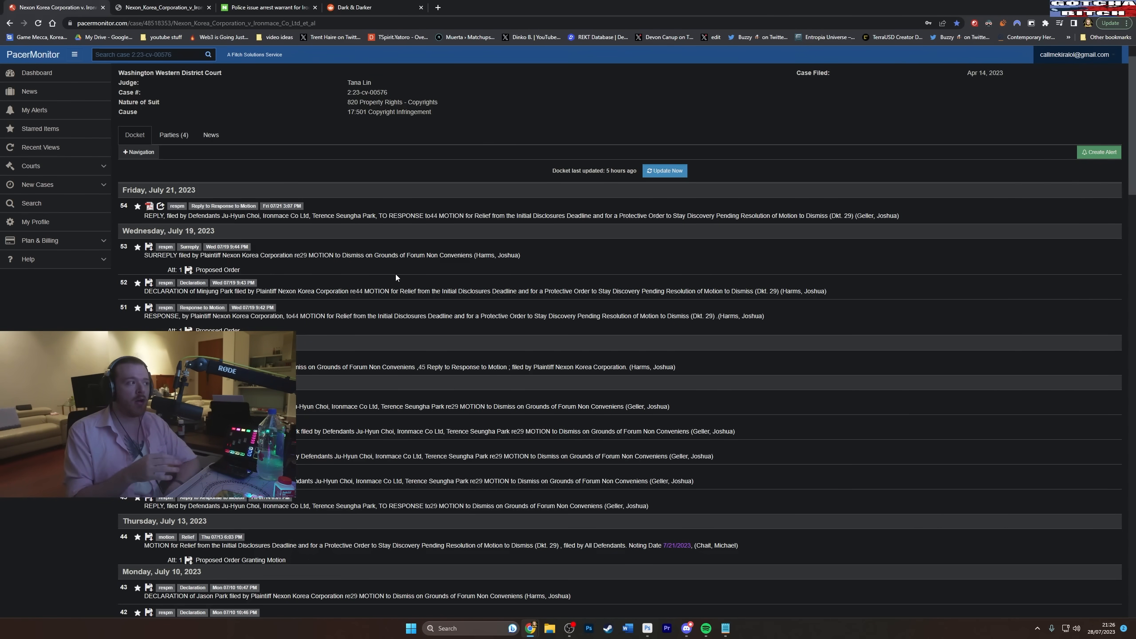
- Look over the docket once more, then switch to the r/DarkAndDarker subreddit tab
scroll(up, 3)
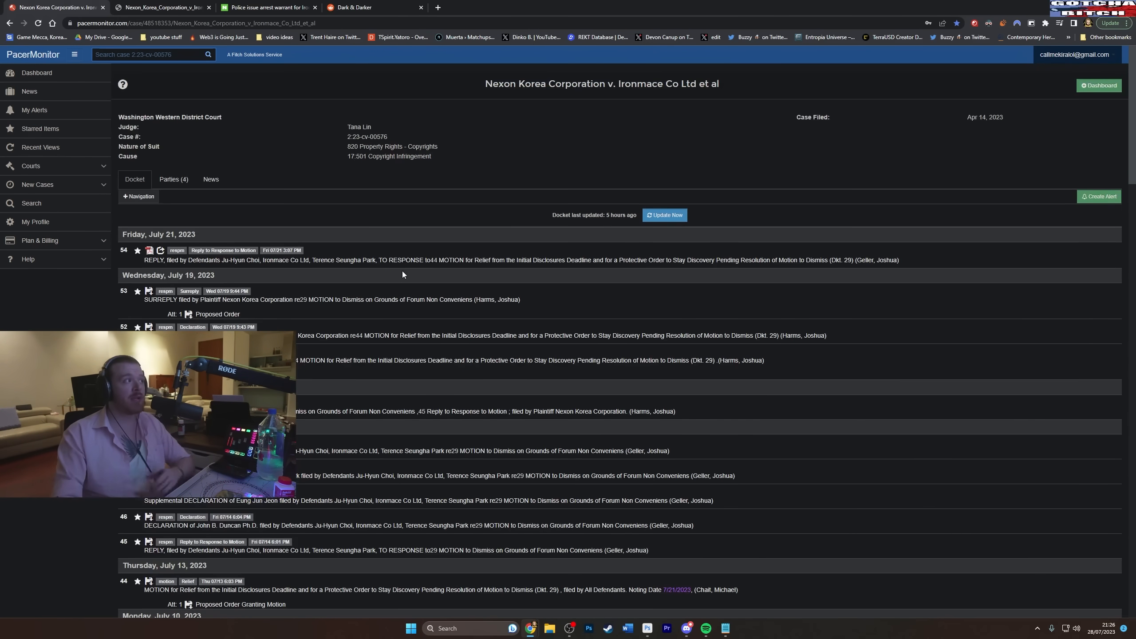
mouse_move(394, 280)
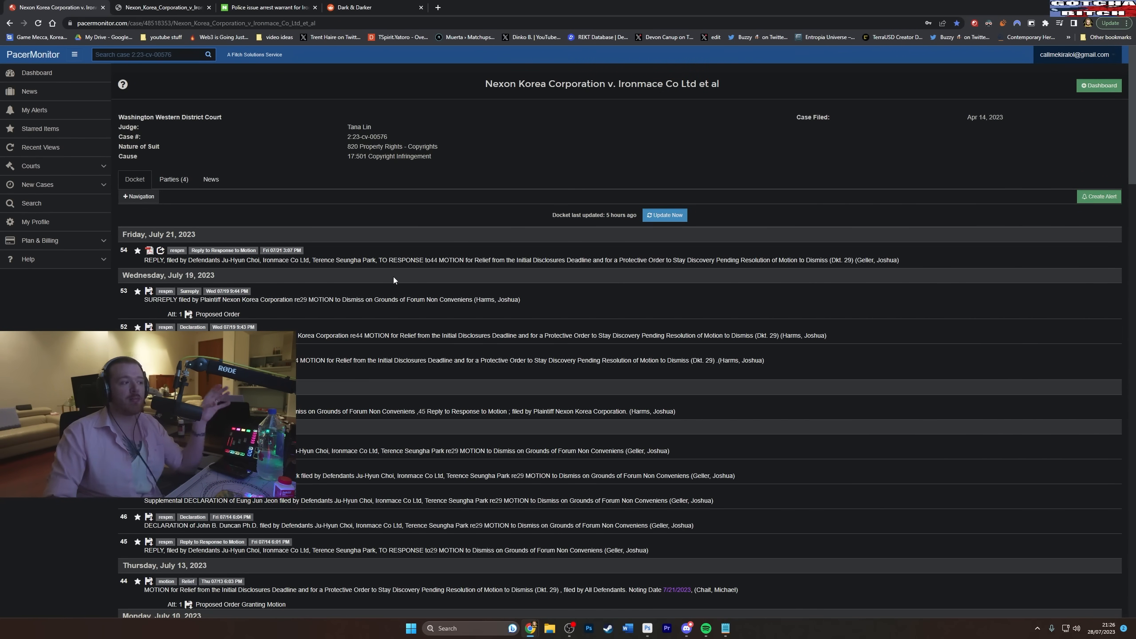
mouse_move(376, 291)
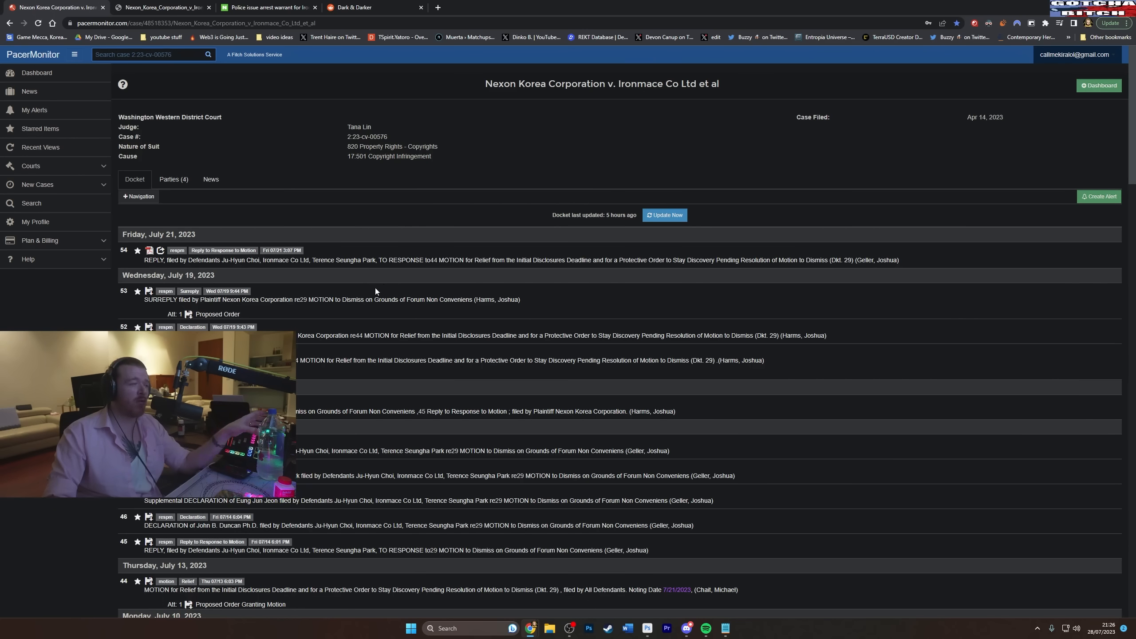
mouse_move(363, 268)
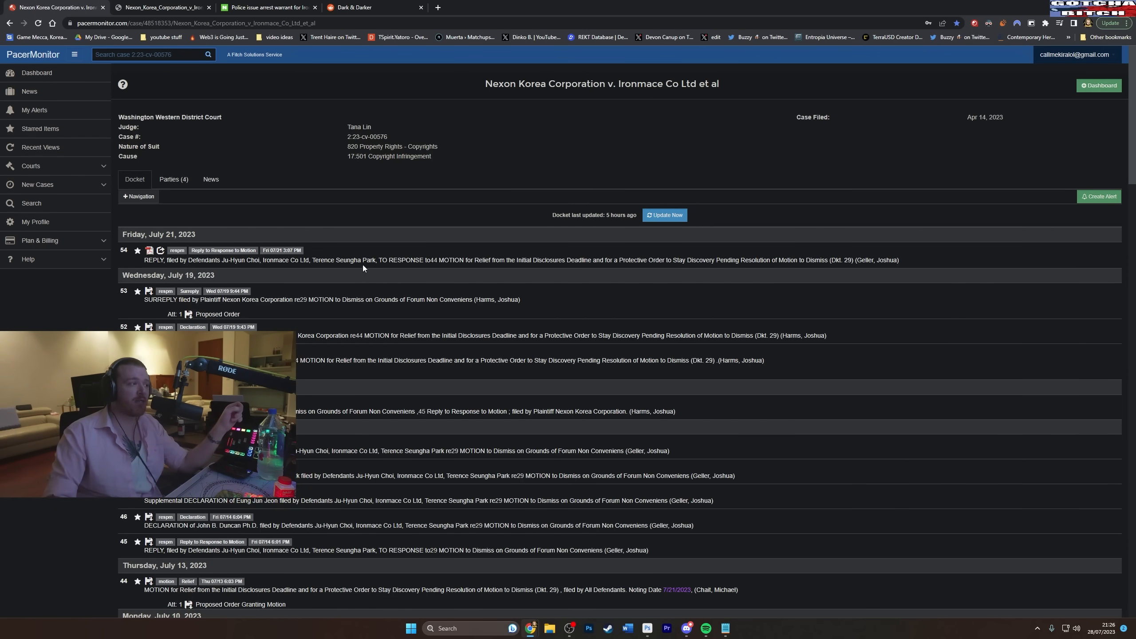
mouse_move(372, 276)
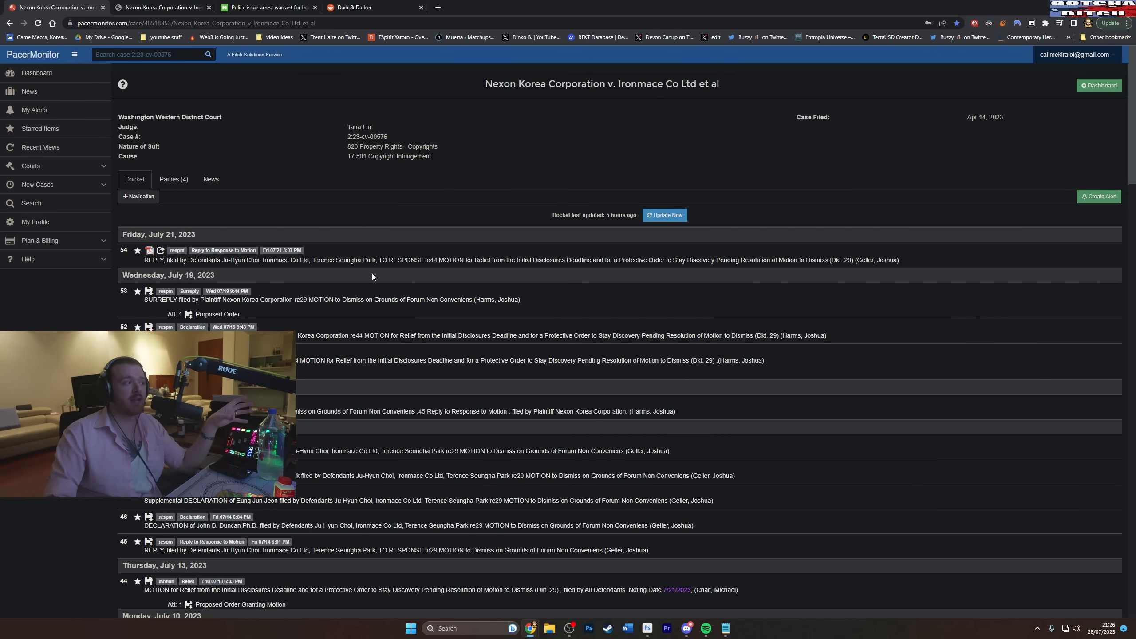
scroll(down, 3)
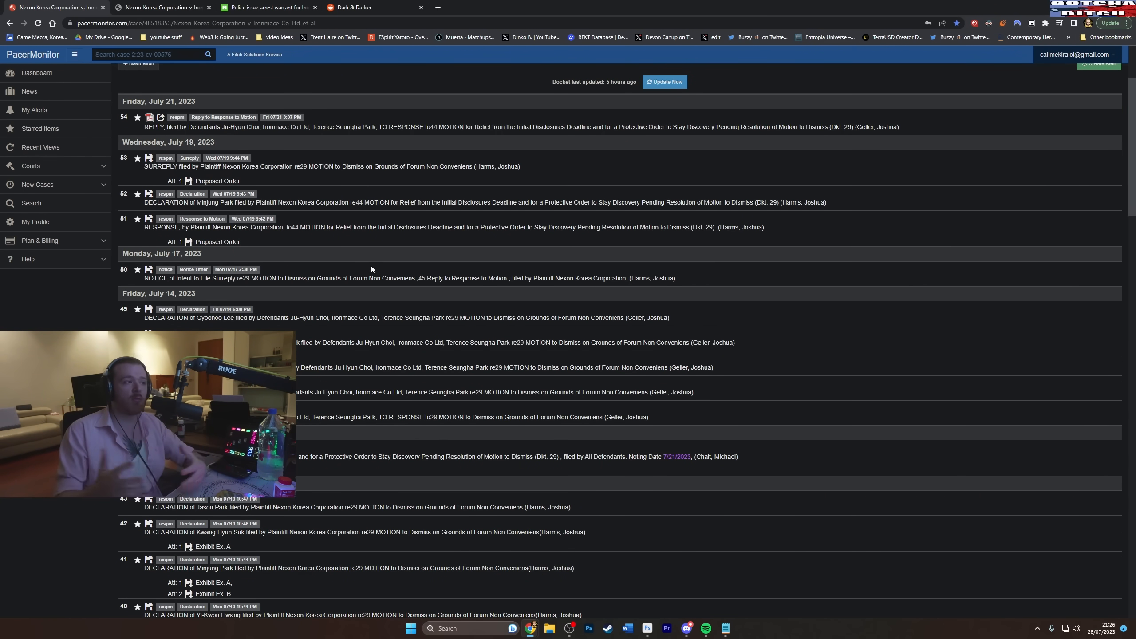
scroll(up, 3)
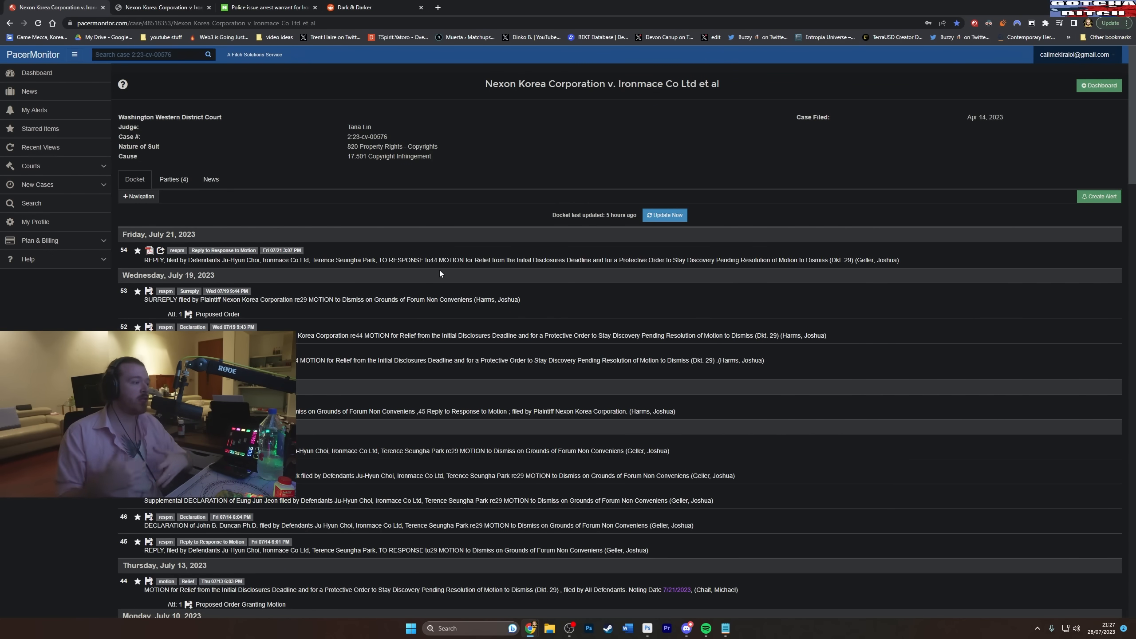
mouse_move(344, 189)
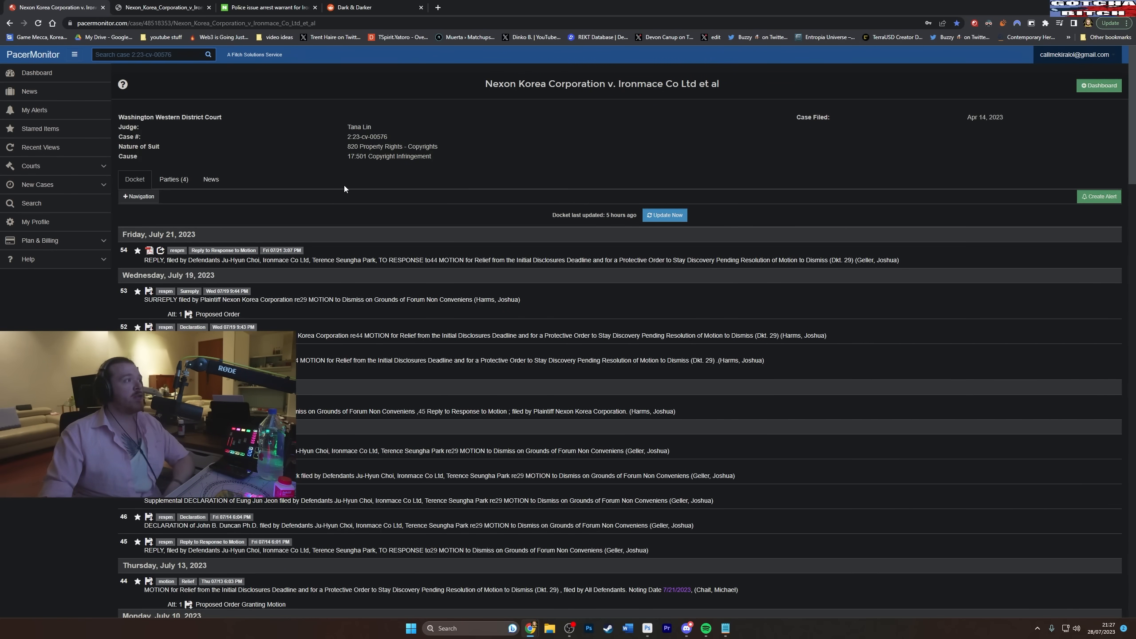
mouse_move(382, 226)
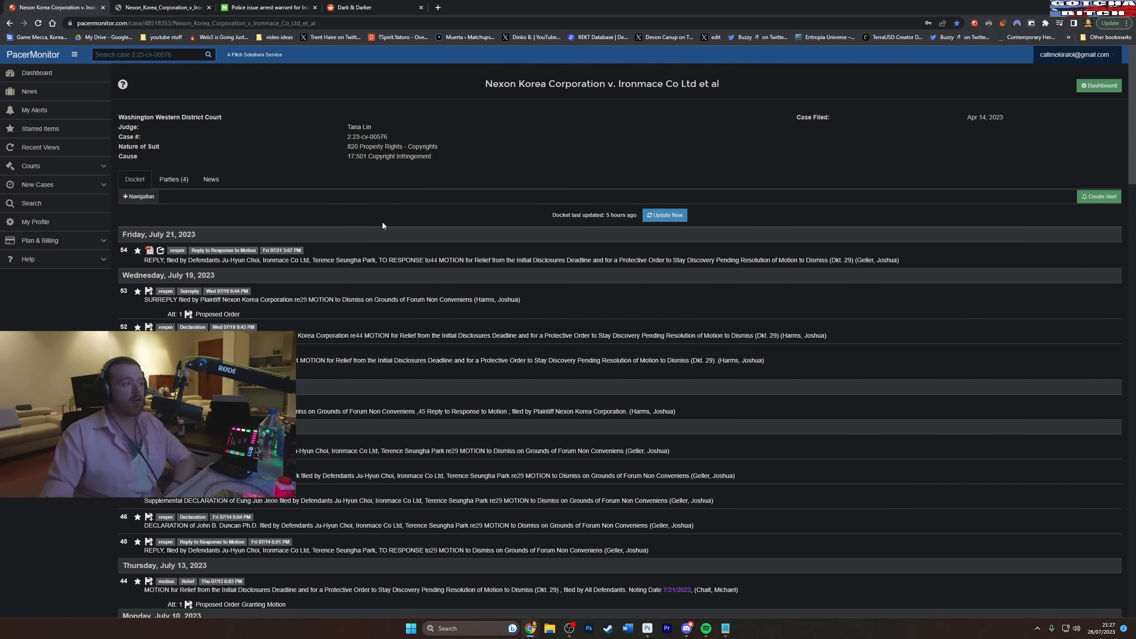
click(371, 7)
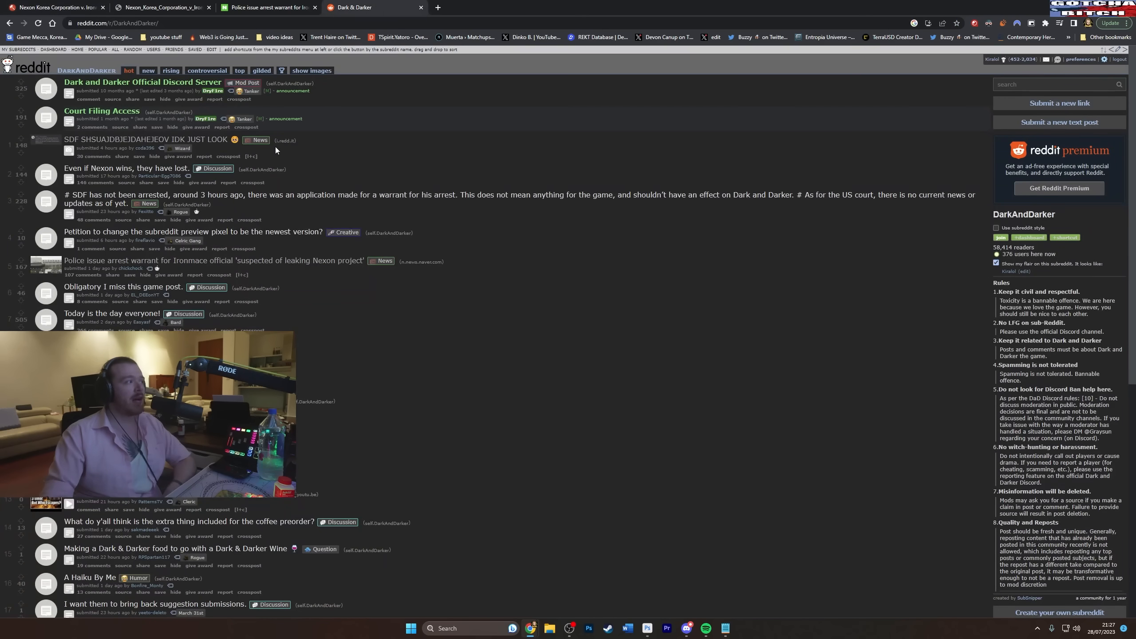
- Open the SDF lawsuit-statement post, then return to the Nexon v. Ironmace docket tab
click(438, 7)
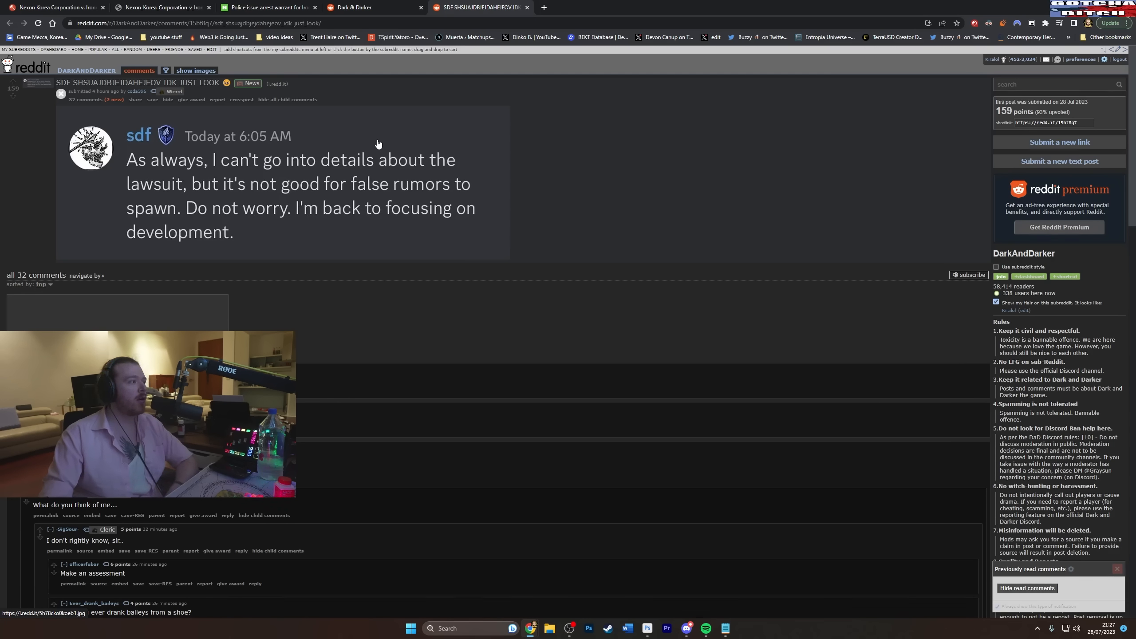
mouse_move(395, 202)
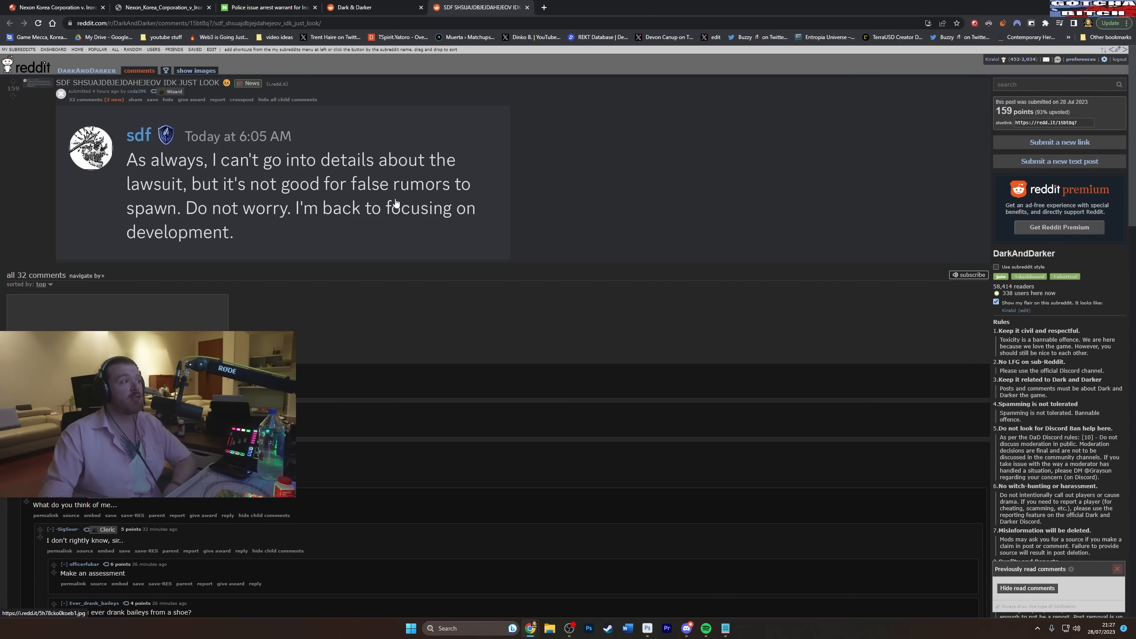
mouse_move(340, 173)
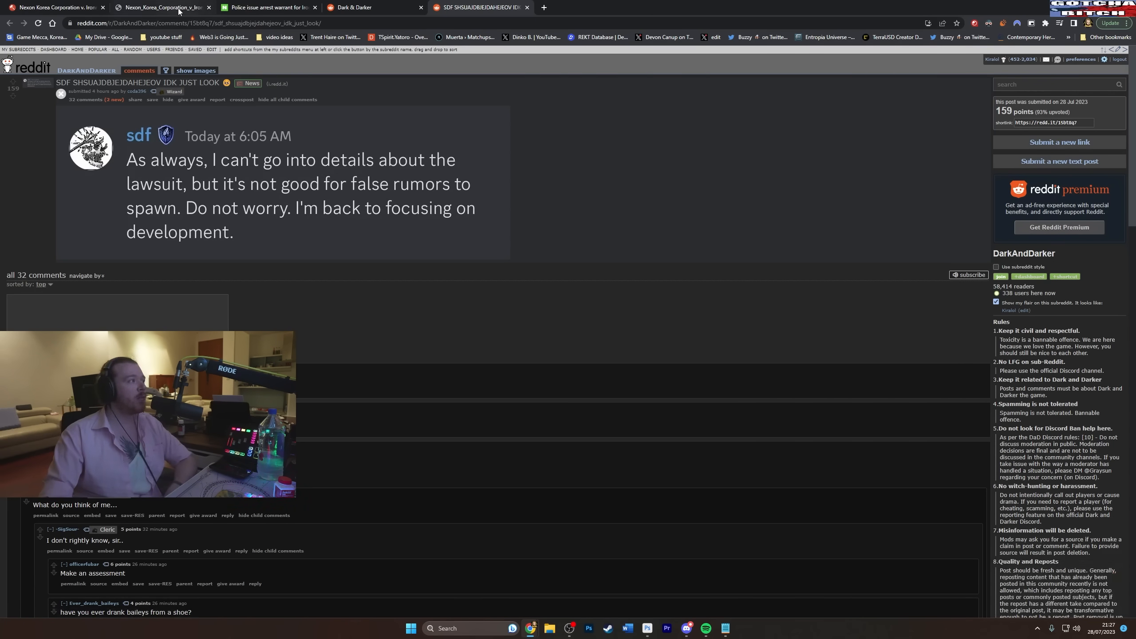
click(159, 7)
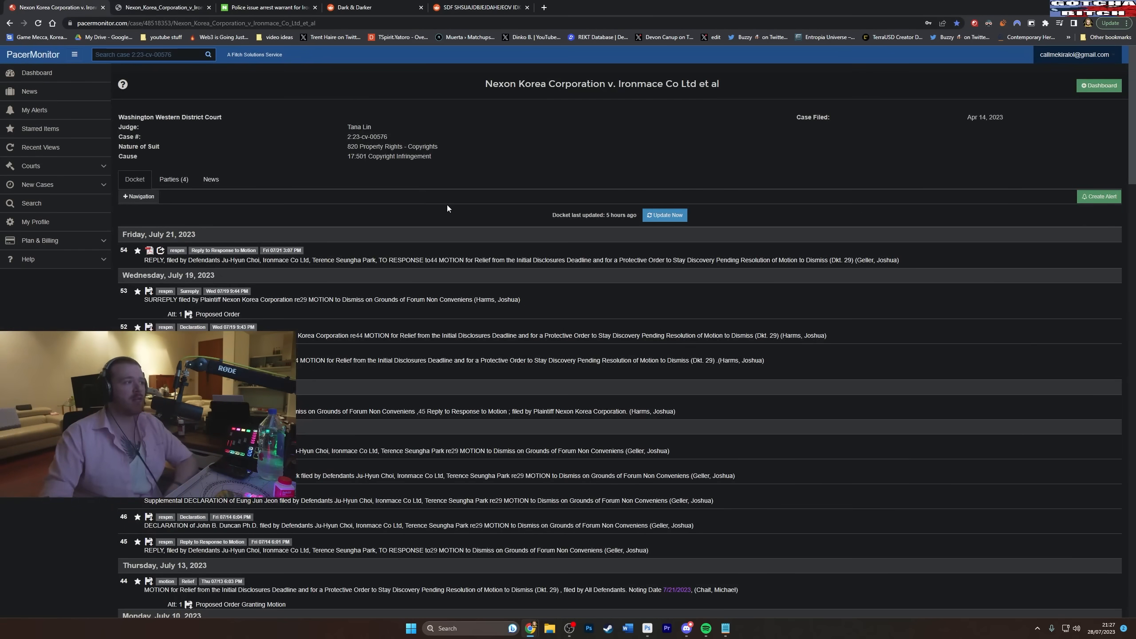